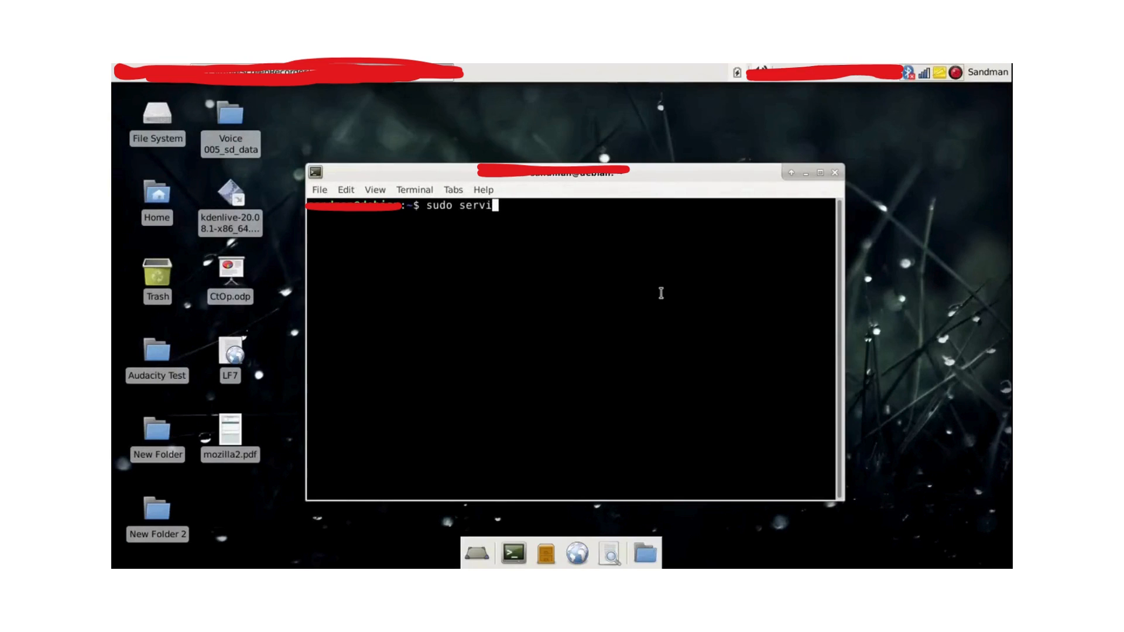
Run 'sudo service apache2 start', which fails with a control-process exit error
type("ce apache2 start")
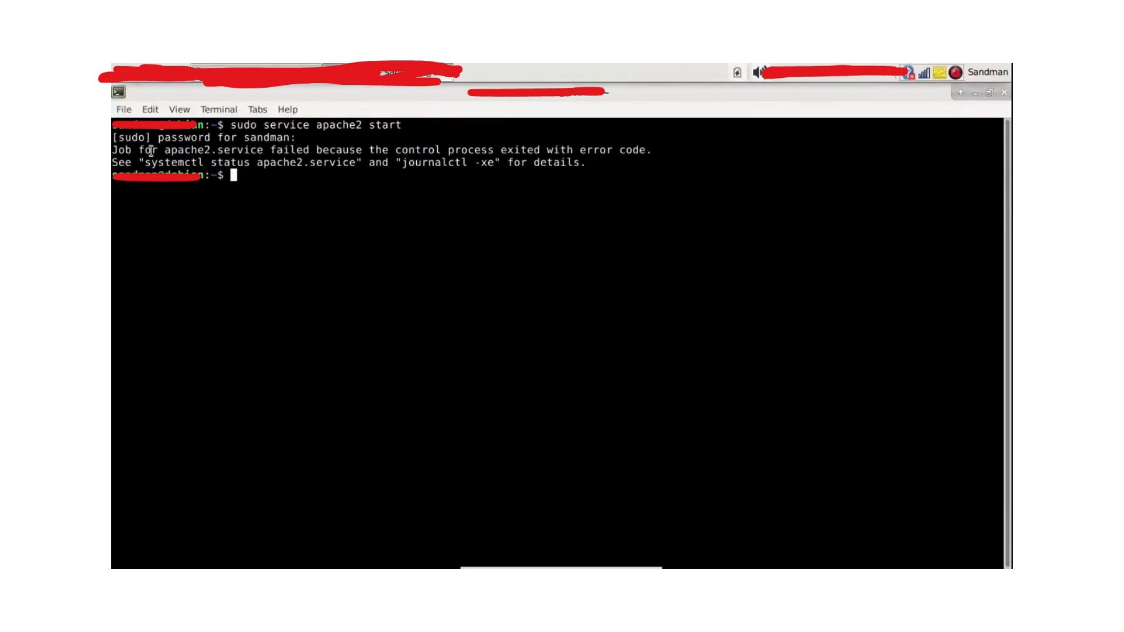
mouse_move(378, 149)
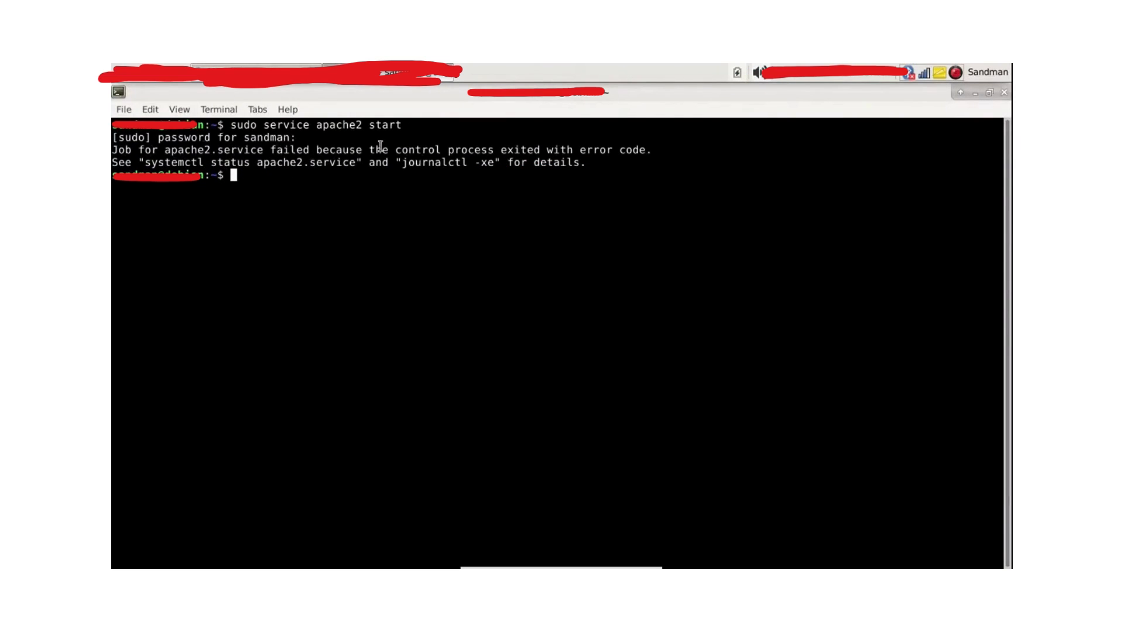
mouse_move(584, 163)
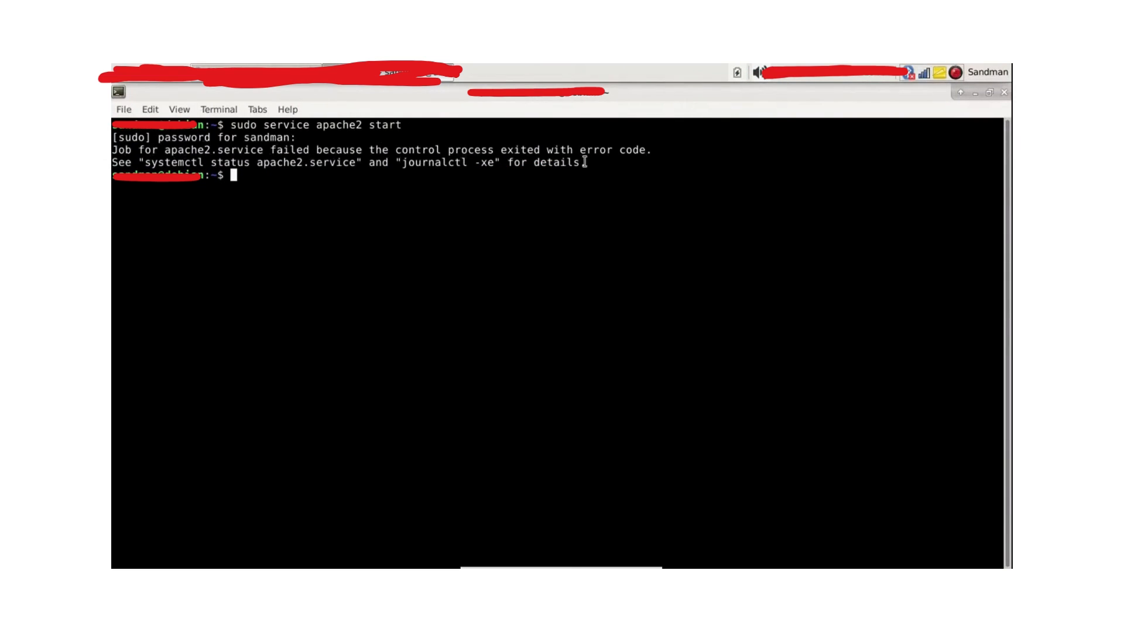
mouse_move(321, 218)
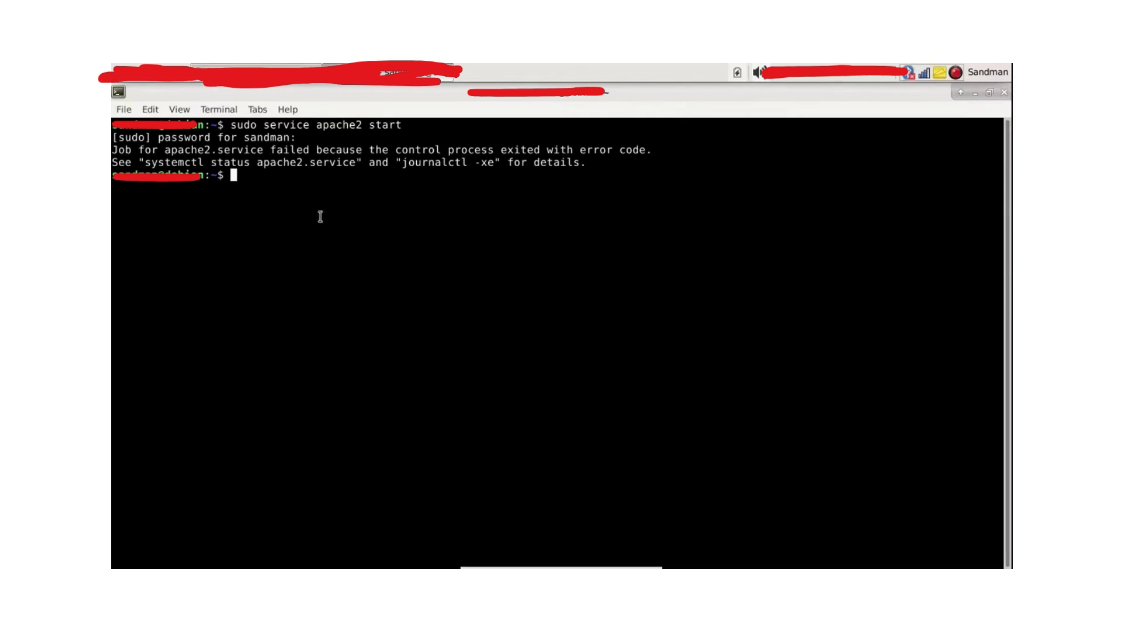
Run 'sudo systemctl status apache2.service' to reveal the missing /var/log/apache2/ directory error
type("sudo")
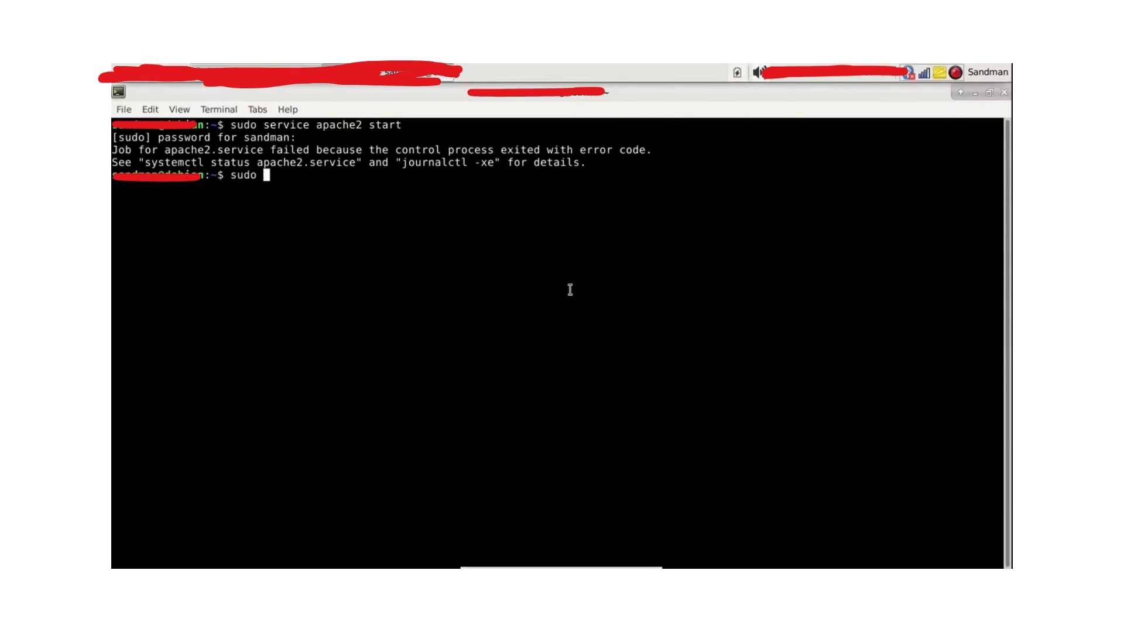
type("systemctl sta")
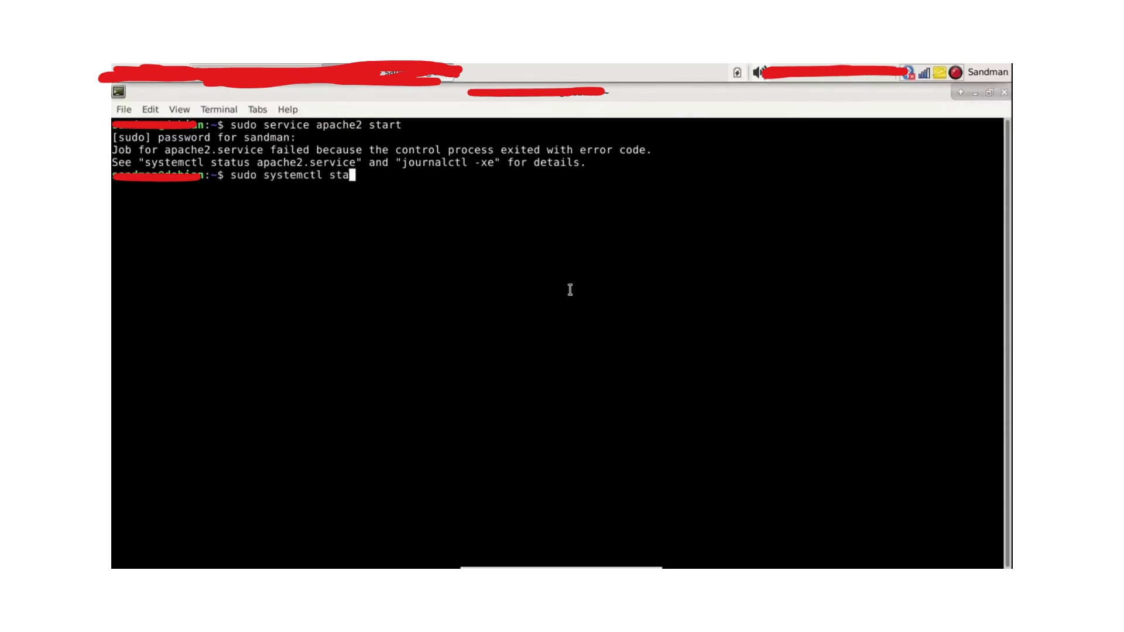
type("tus apache2.service")
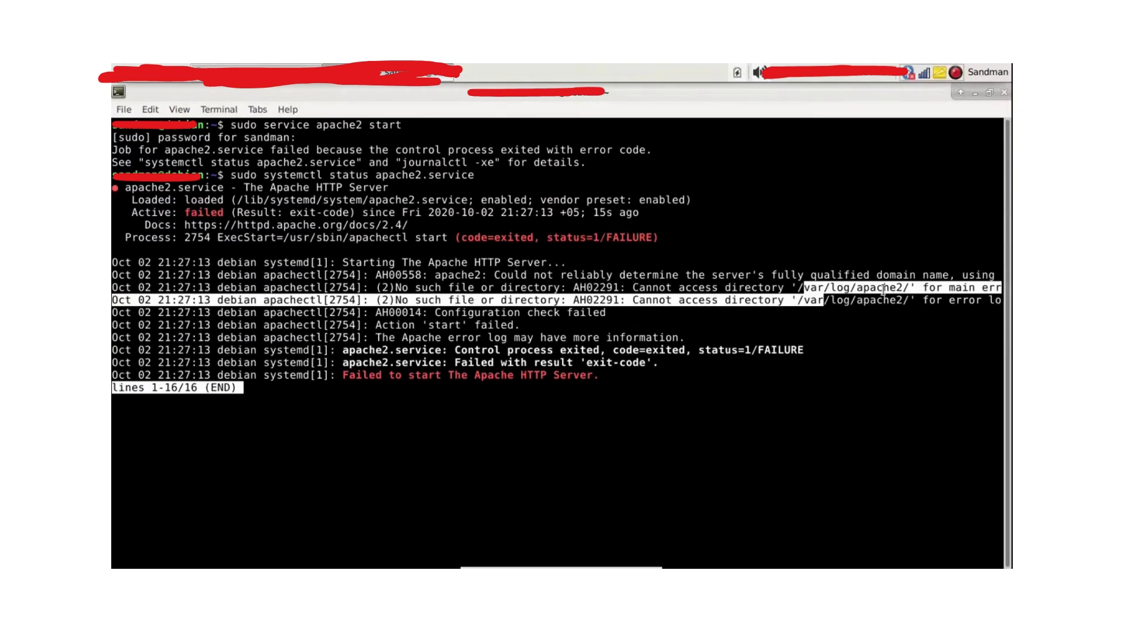
mouse_move(754, 319)
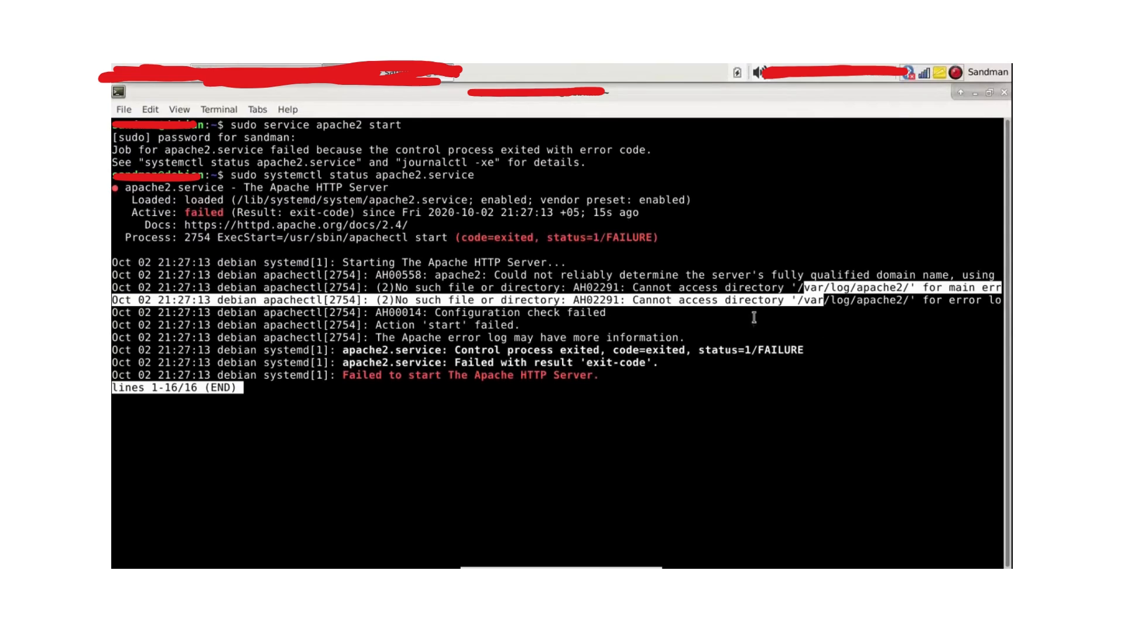
mouse_move(883, 307)
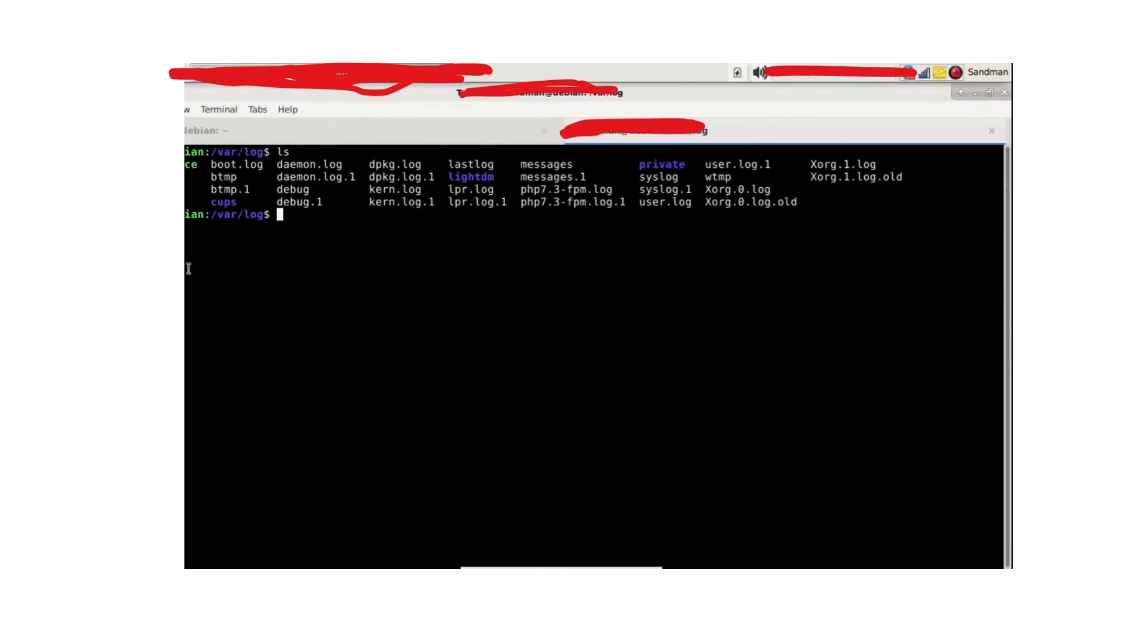
mouse_move(315, 178)
type("mkdi")
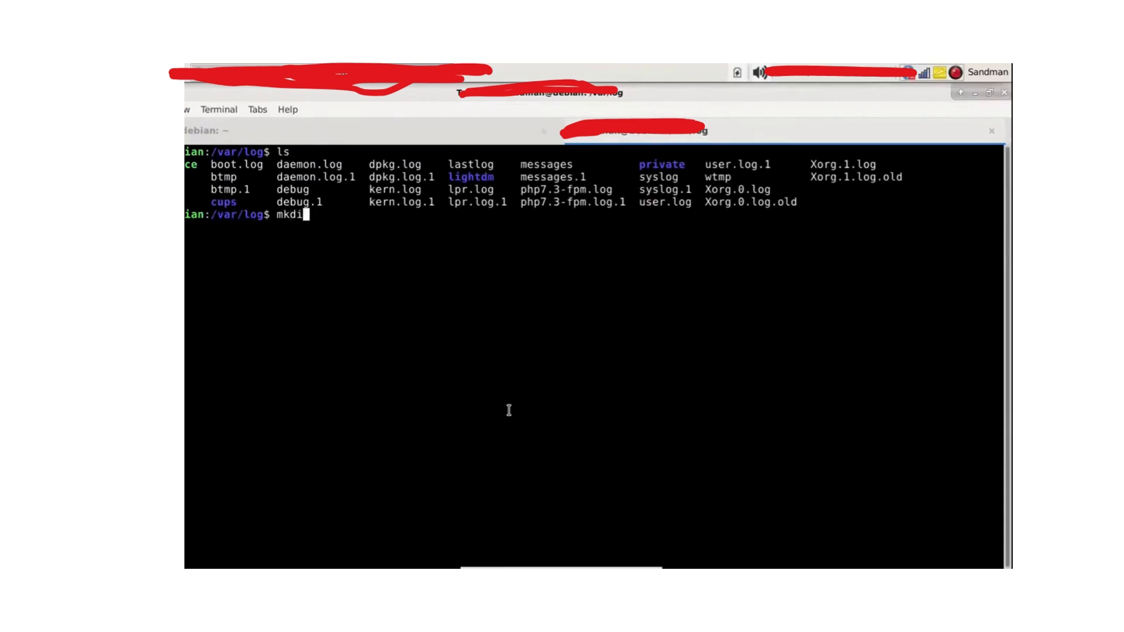
Create the apache2 directory in /var/log, retrying 'mkdir apache2' with 'sudo !!' after permission denied
type("apac")
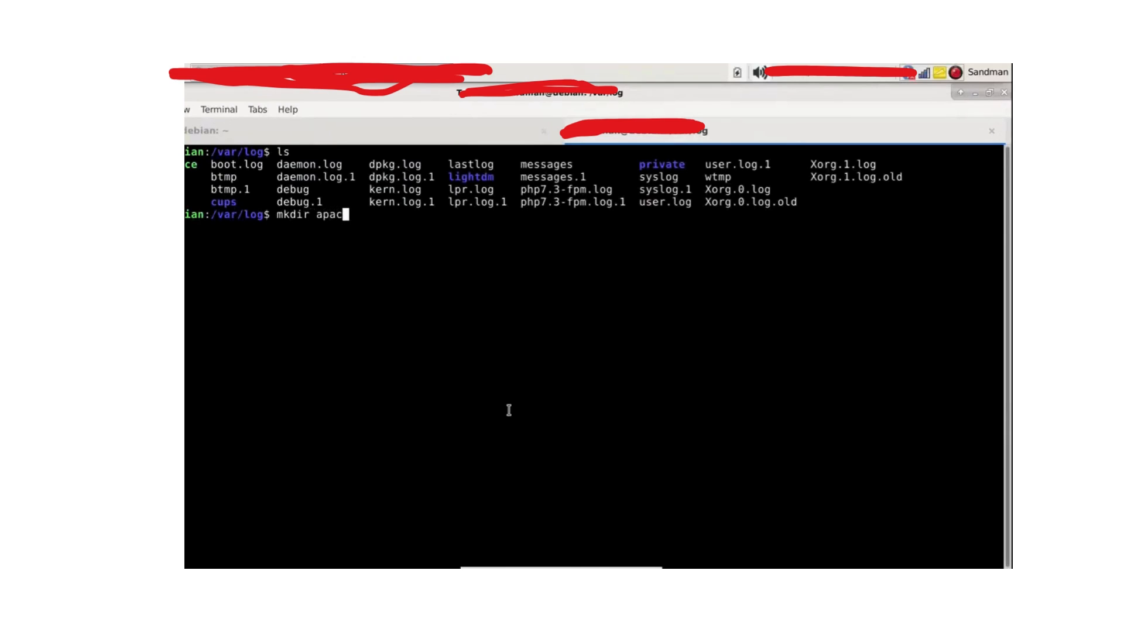
type("he2")
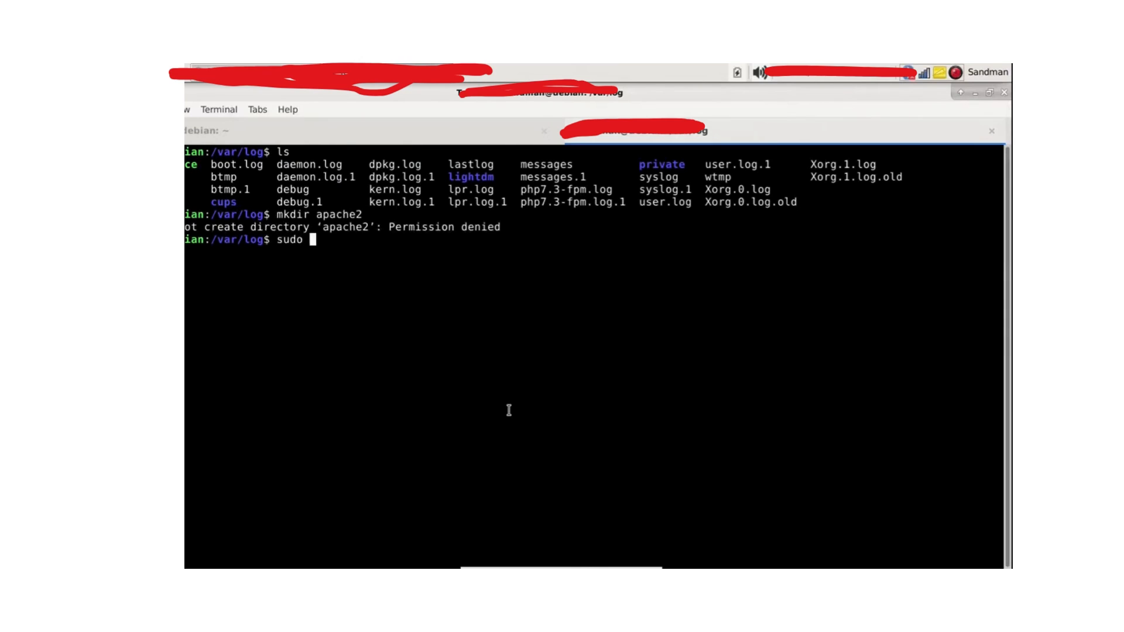
type("!!")
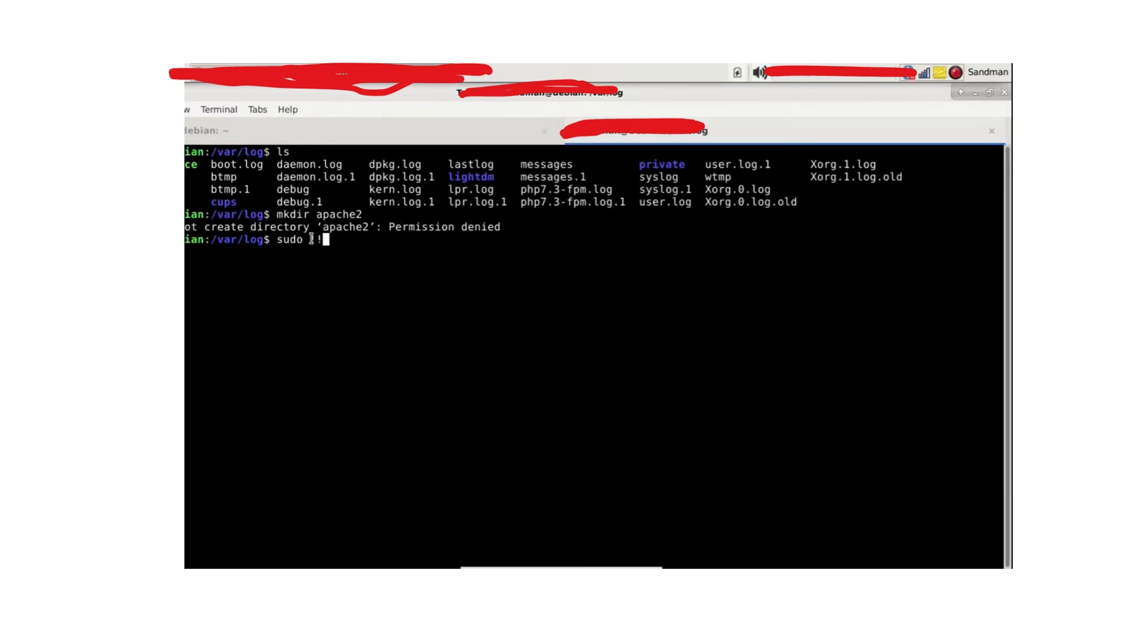
type("!")
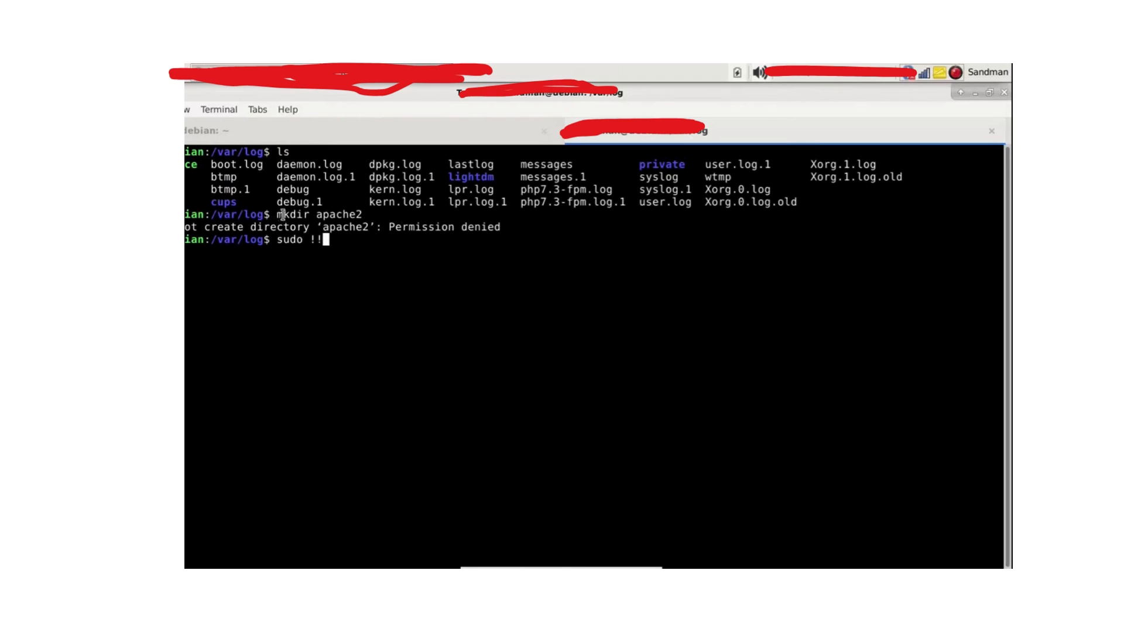
mouse_move(849, 400)
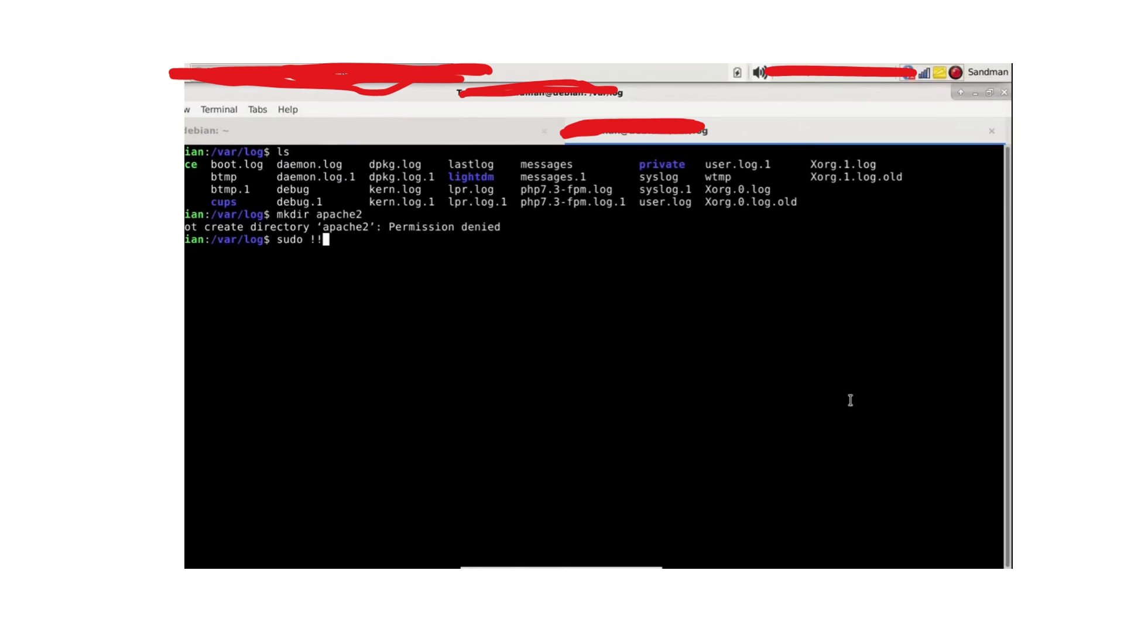
key("Return")
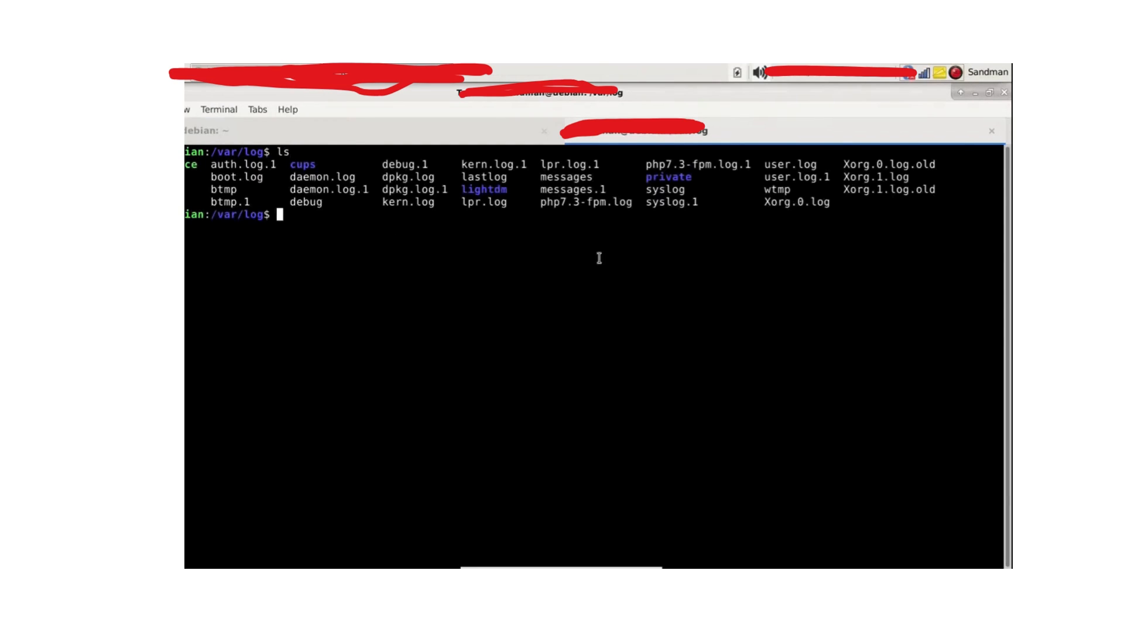
mouse_move(279, 248)
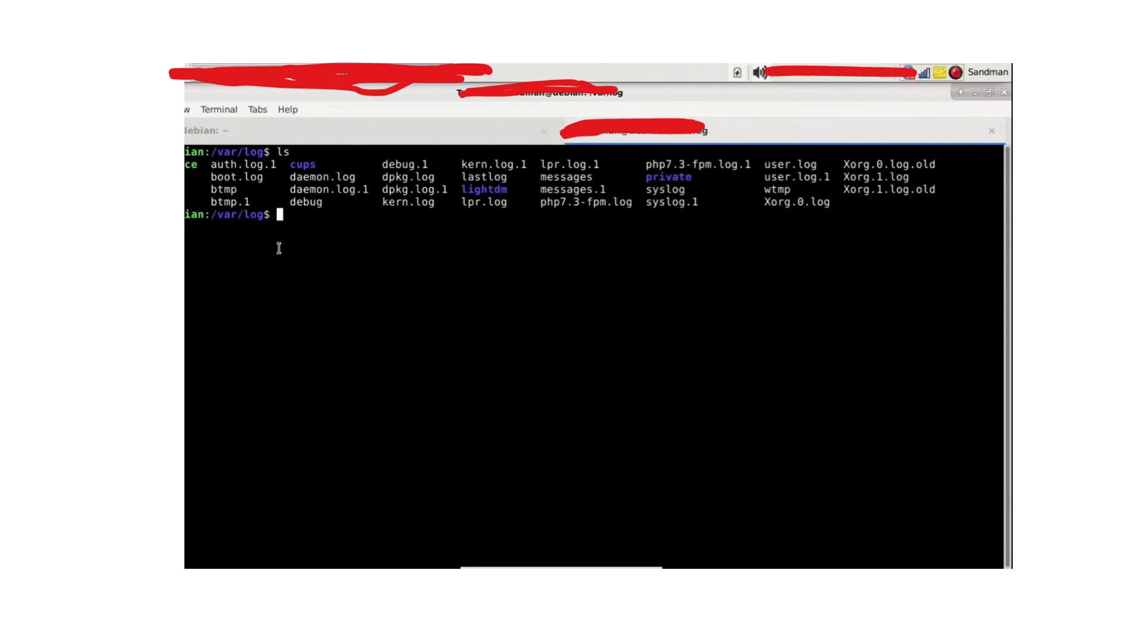